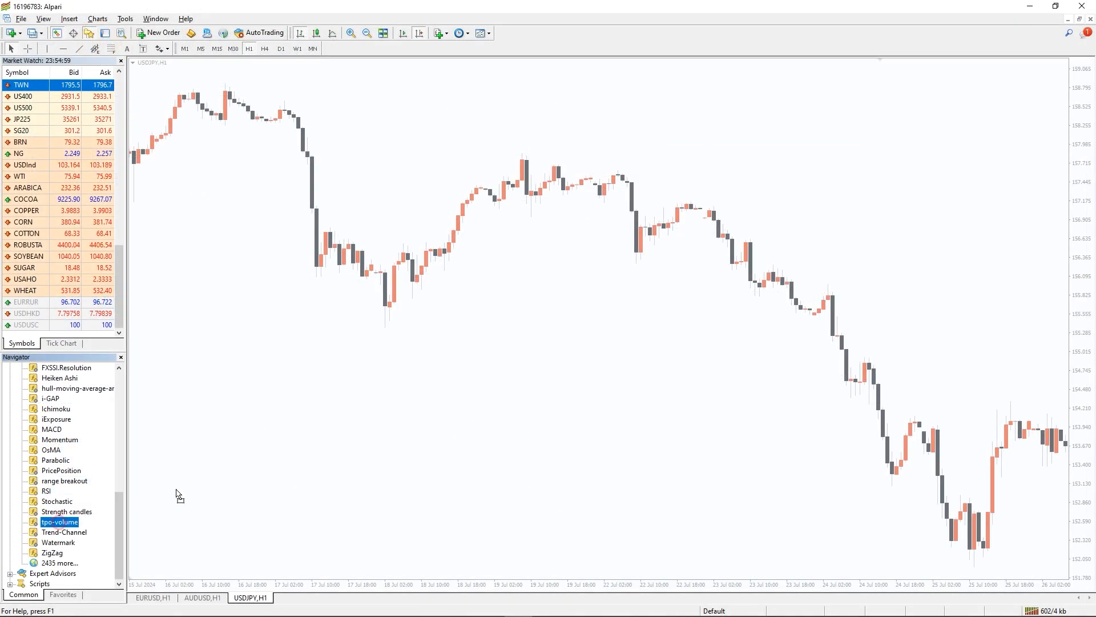
Add tpo-volume to the USDJPY chart with DLL and external expert imports allowed
{"action": "double_click", "coordinate": [59, 521]}
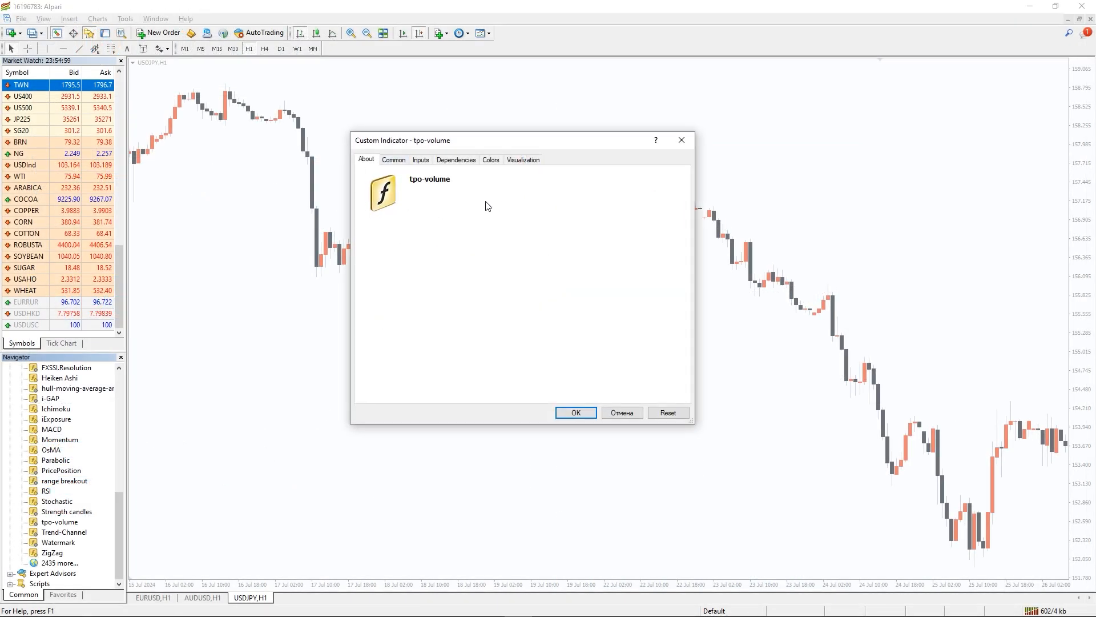
{"action": "left_click", "coordinate": [393, 159]}
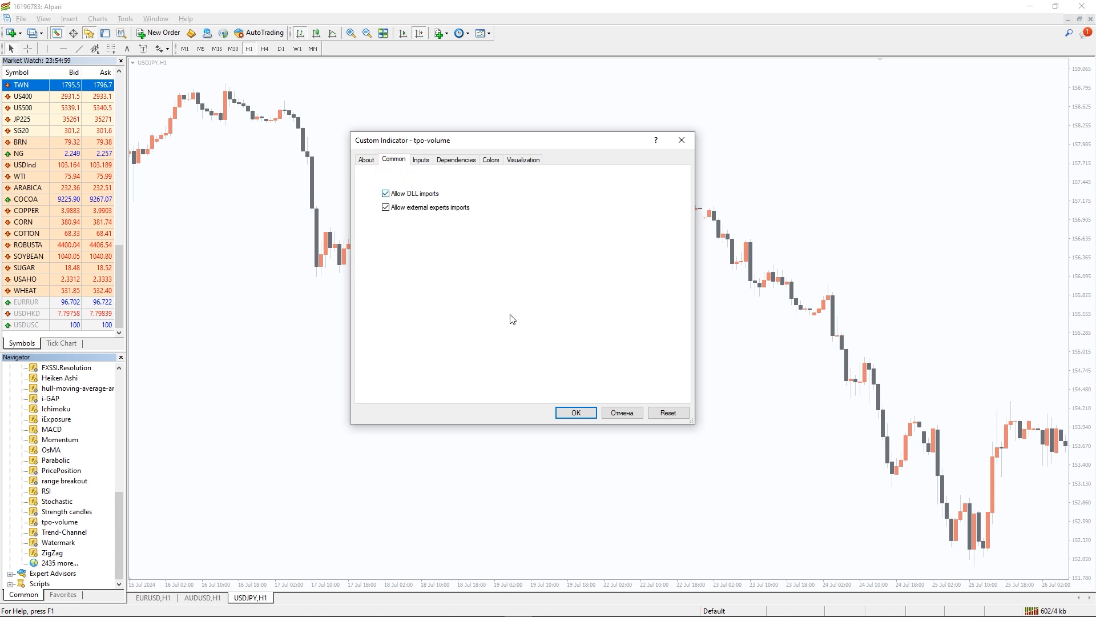
{"action": "left_click", "coordinate": [574, 412]}
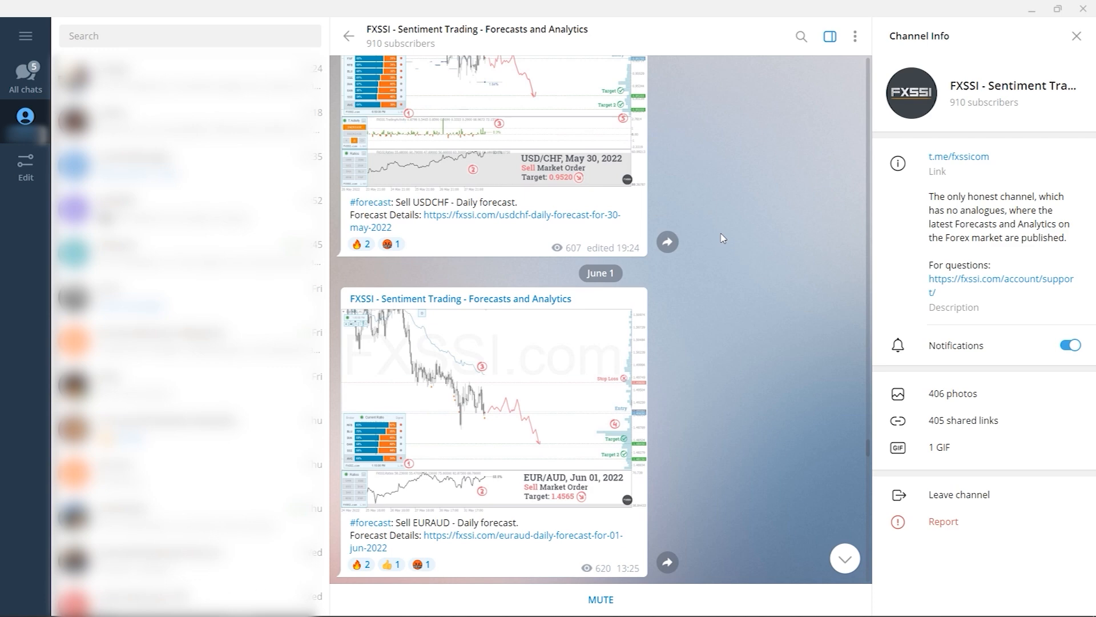
Scroll the FXSSI channel and briefly enlarge the June 8 AUD/USD forecast chart
{"action": "scroll", "scroll_direction": "down", "scroll_amount": 3}
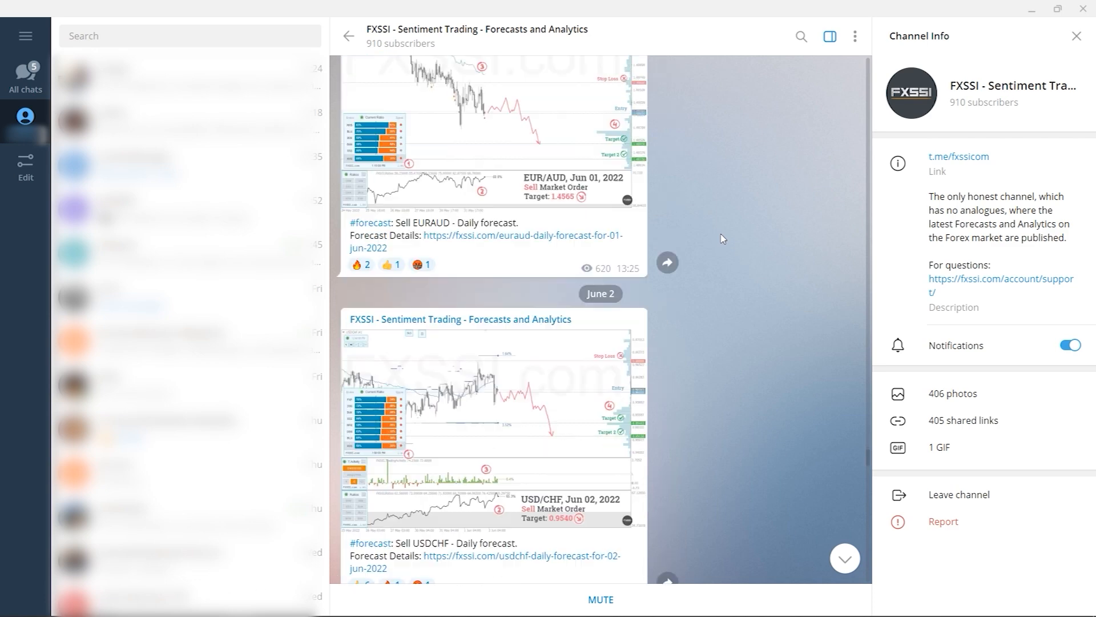
{"action": "scroll", "scroll_direction": "down", "scroll_amount": 3}
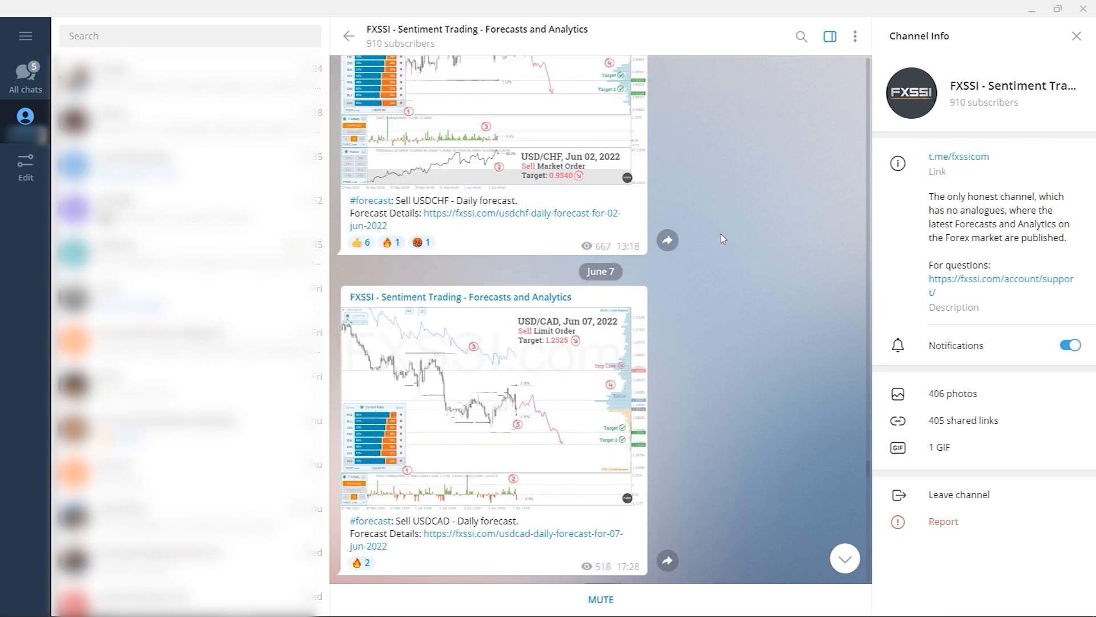
{"action": "scroll", "scroll_direction": "down", "scroll_amount": 3}
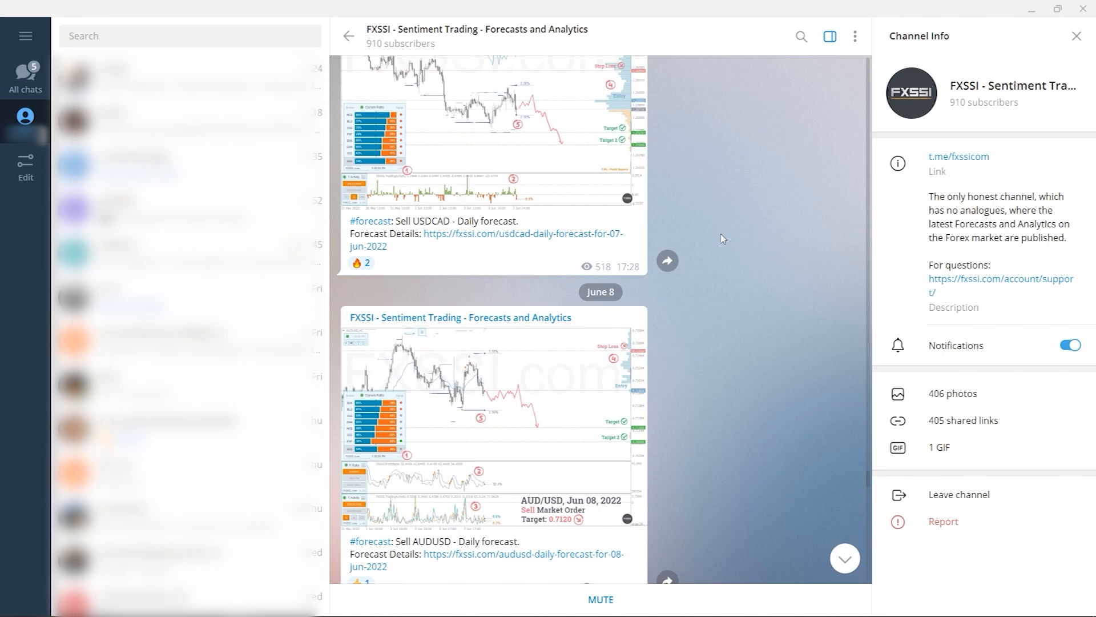
{"action": "left_click", "coordinate": [492, 416]}
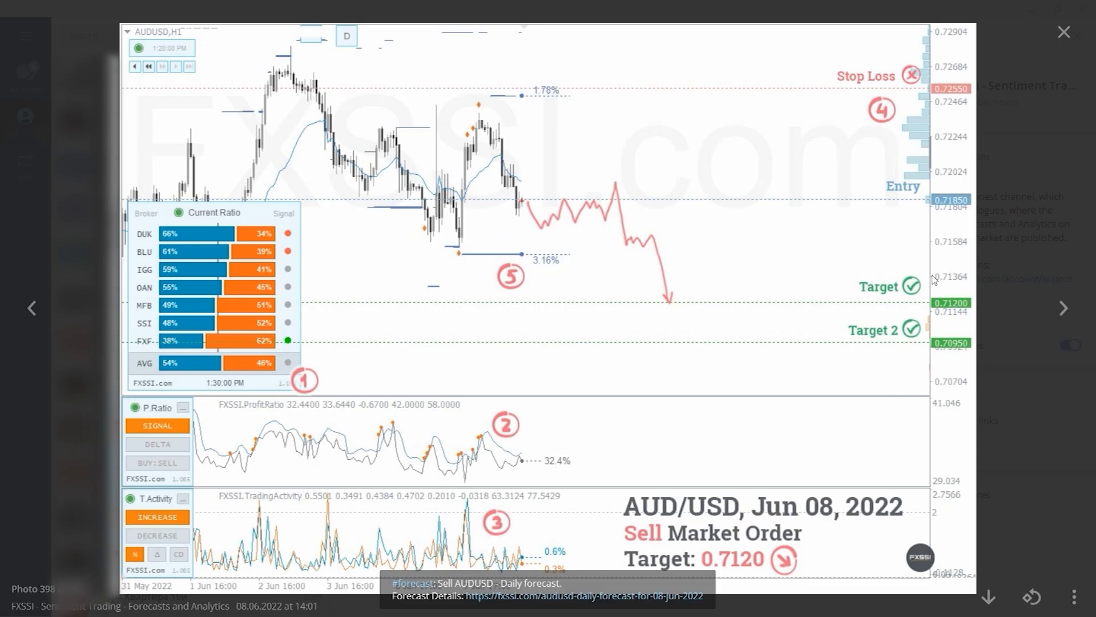
{"action": "left_click", "coordinate": [1063, 32]}
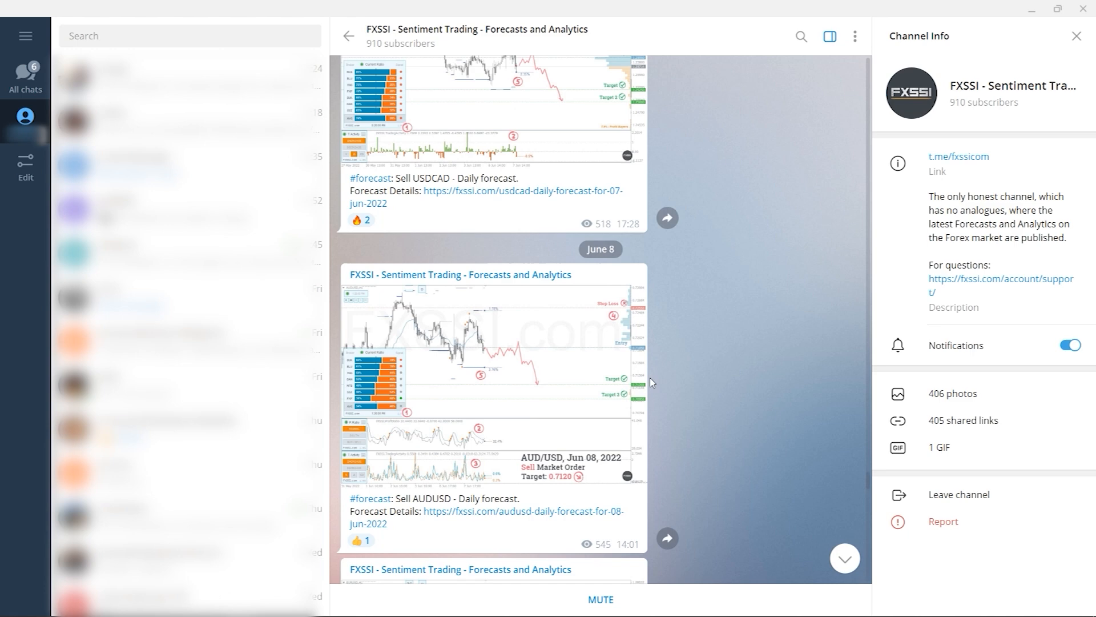
Scroll down to the June 24 AUD/USD sell post and open its comments
{"action": "scroll", "scroll_direction": "down", "scroll_amount": 3}
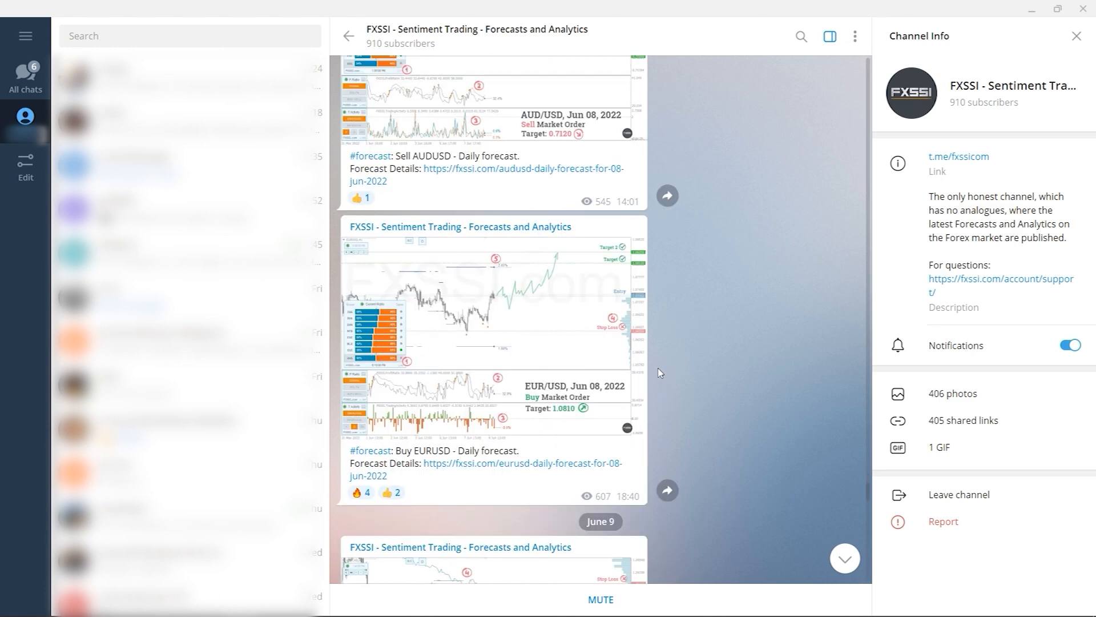
{"action": "scroll", "scroll_direction": "down", "scroll_amount": 3}
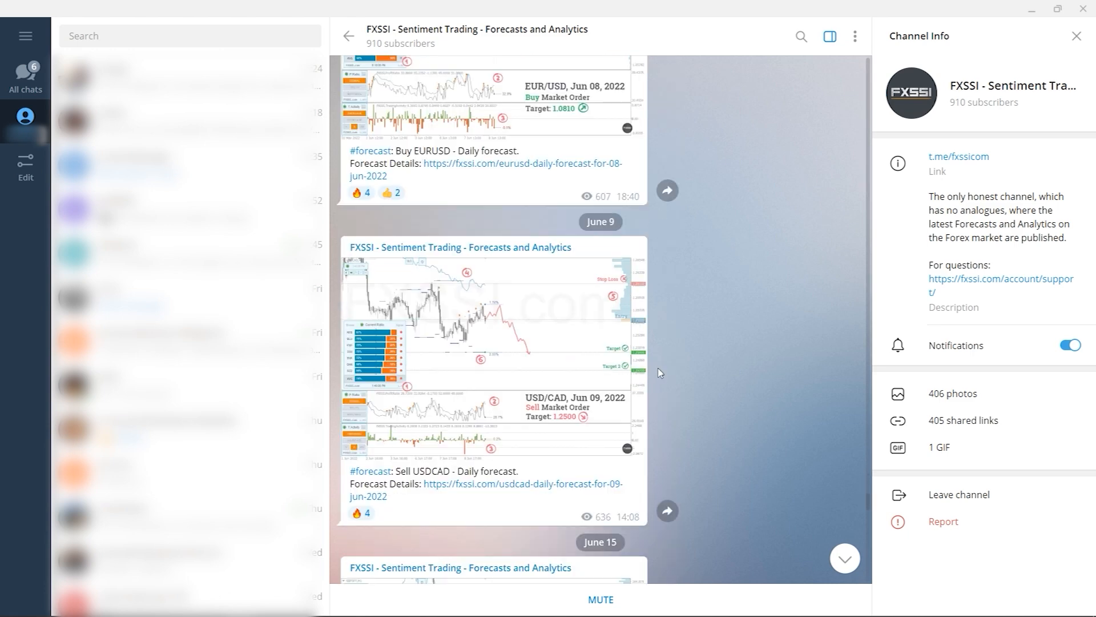
{"action": "scroll", "scroll_direction": "down", "scroll_amount": 3}
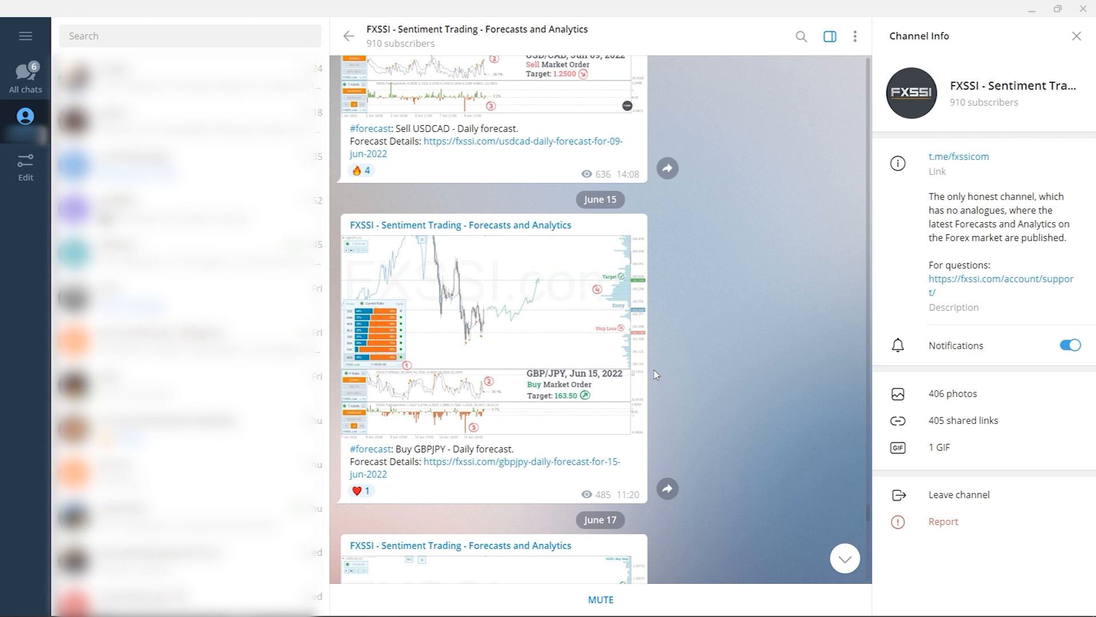
{"action": "scroll", "scroll_direction": "down", "scroll_amount": 3}
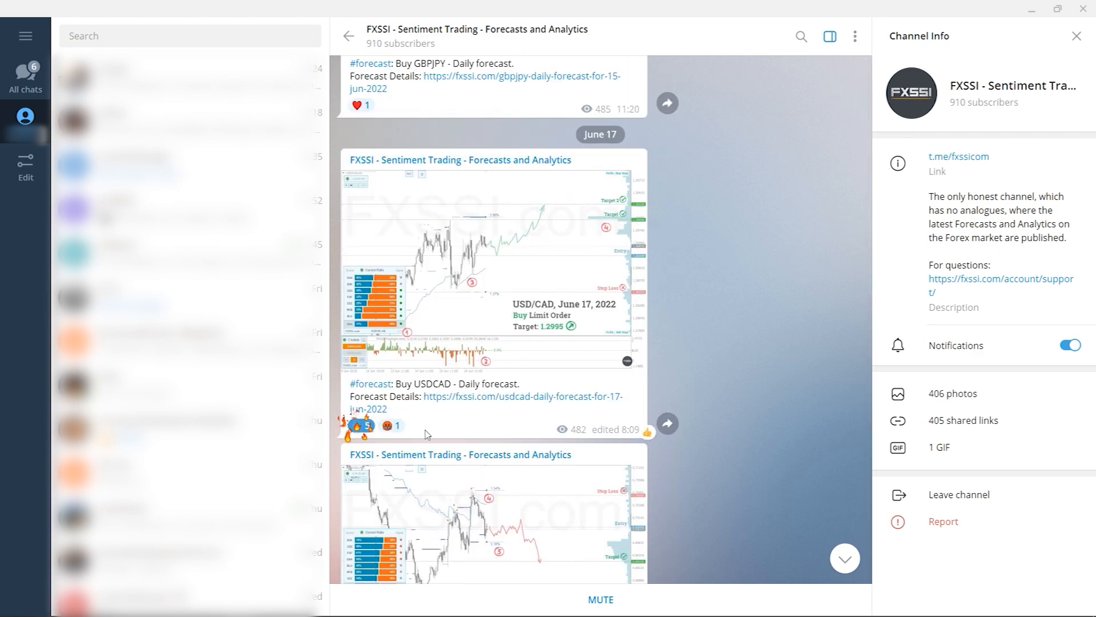
{"action": "scroll", "scroll_direction": "down", "scroll_amount": 3}
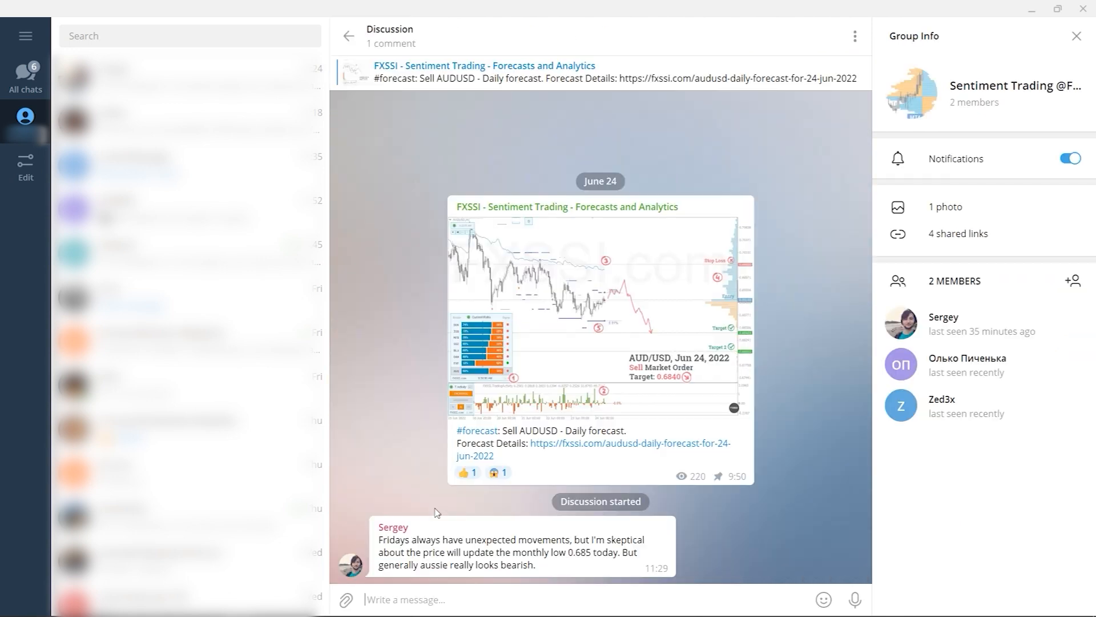
{"action": "type", "text": "Ni"}
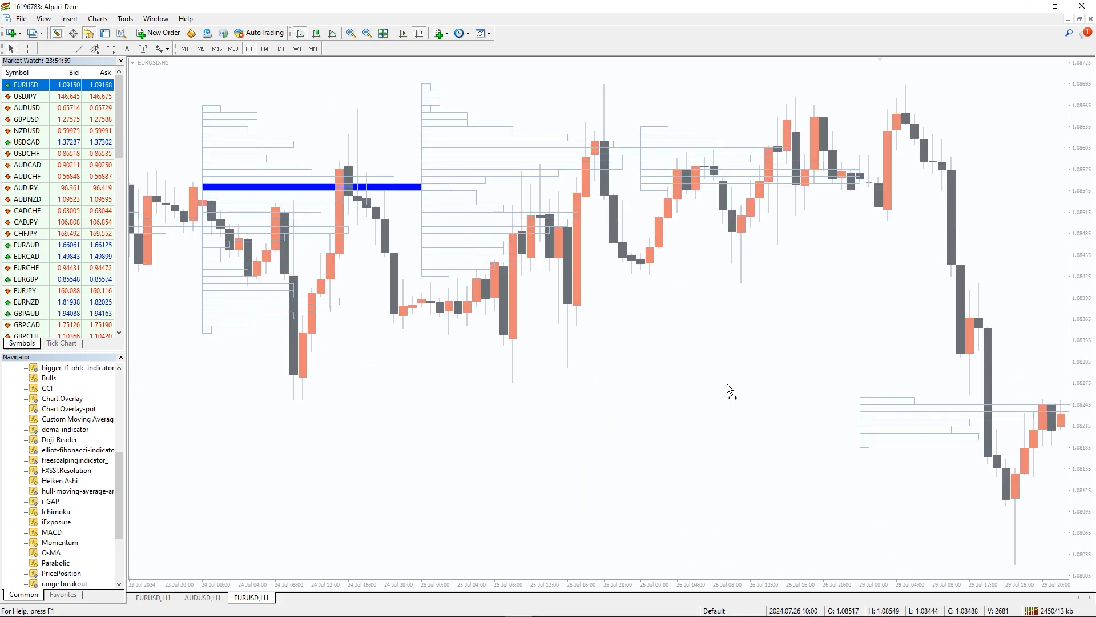
Scroll the EURUSD H1 chart to reveal the tpo-volume histograms and blue POC lines
{"action": "scroll", "scroll_direction": "right", "scroll_amount": 3}
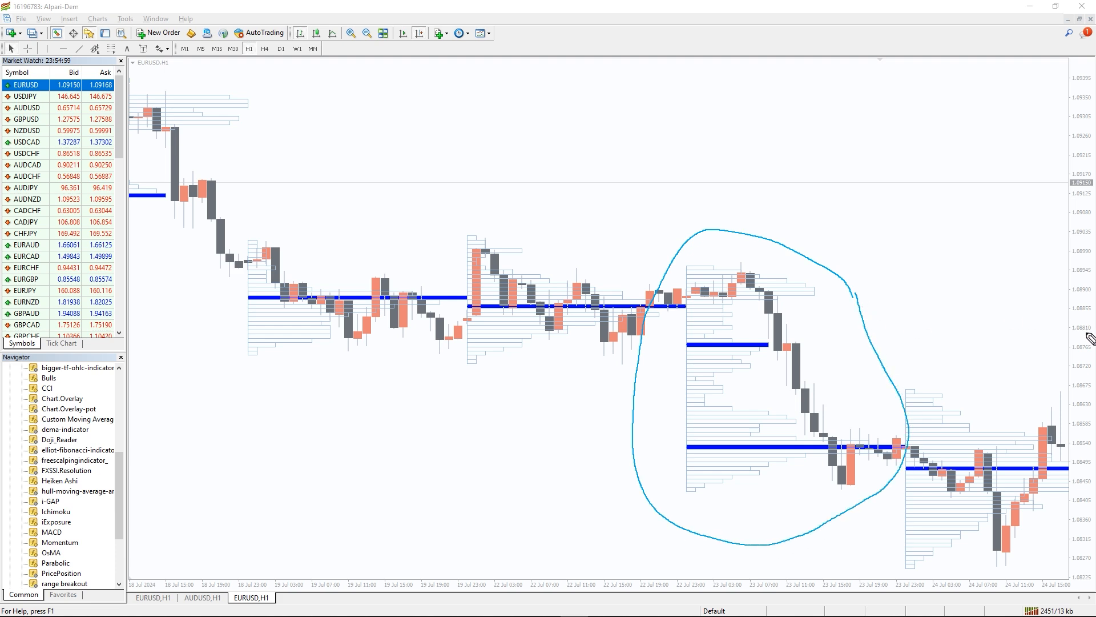
{"action": "mouse_move", "coordinate": [791, 456]}
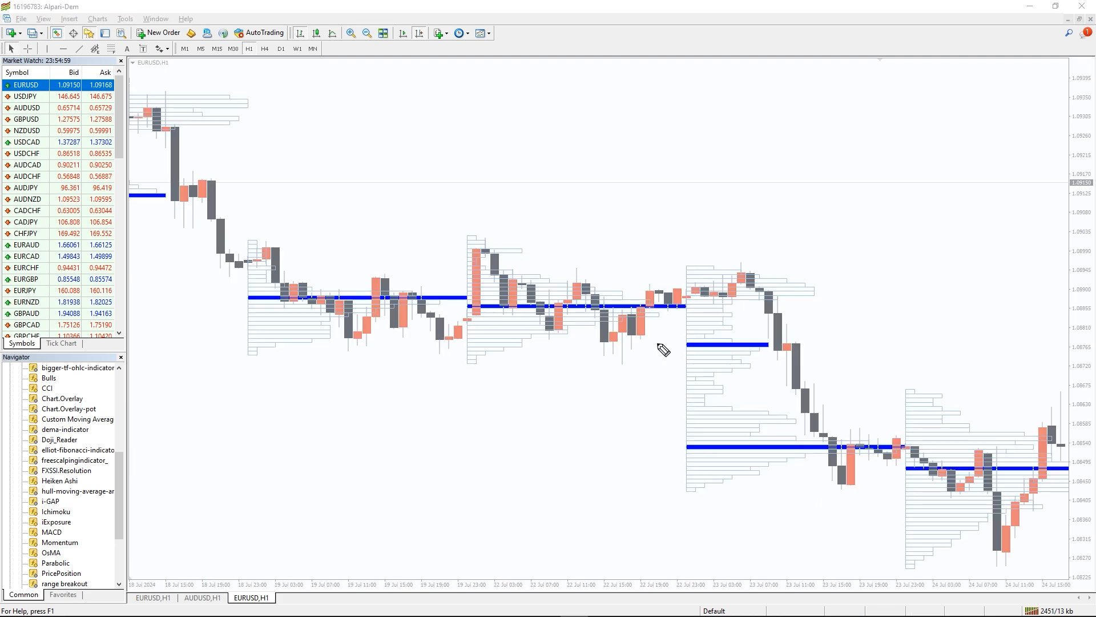
{"action": "left_click_drag", "start_coordinate": [633, 381], "coordinate": [849, 294]}
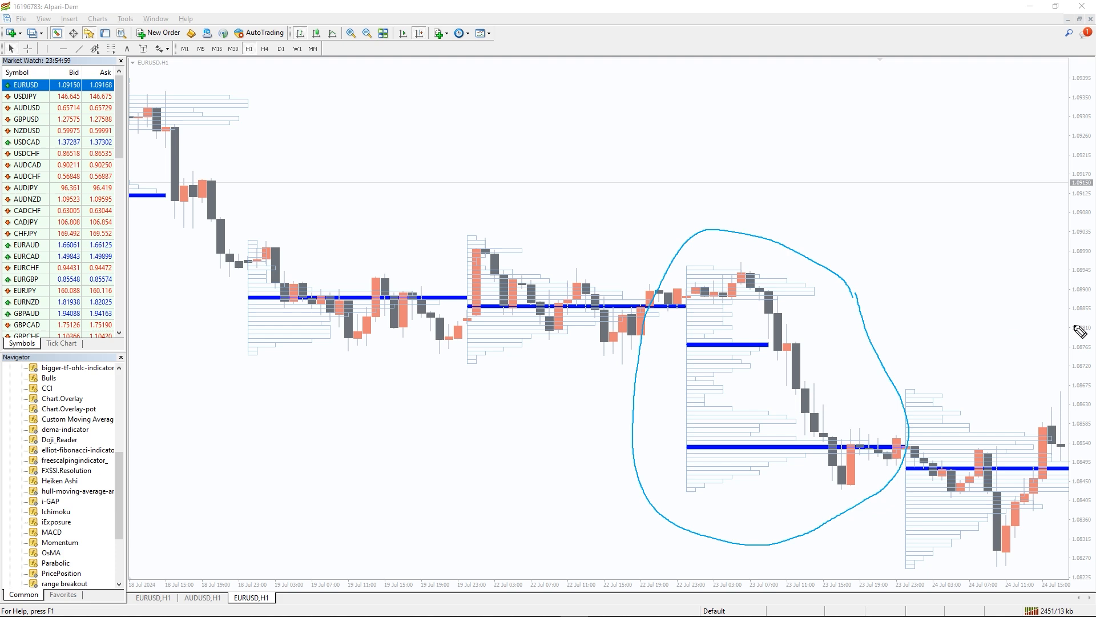
{"action": "mouse_move", "coordinate": [796, 470]}
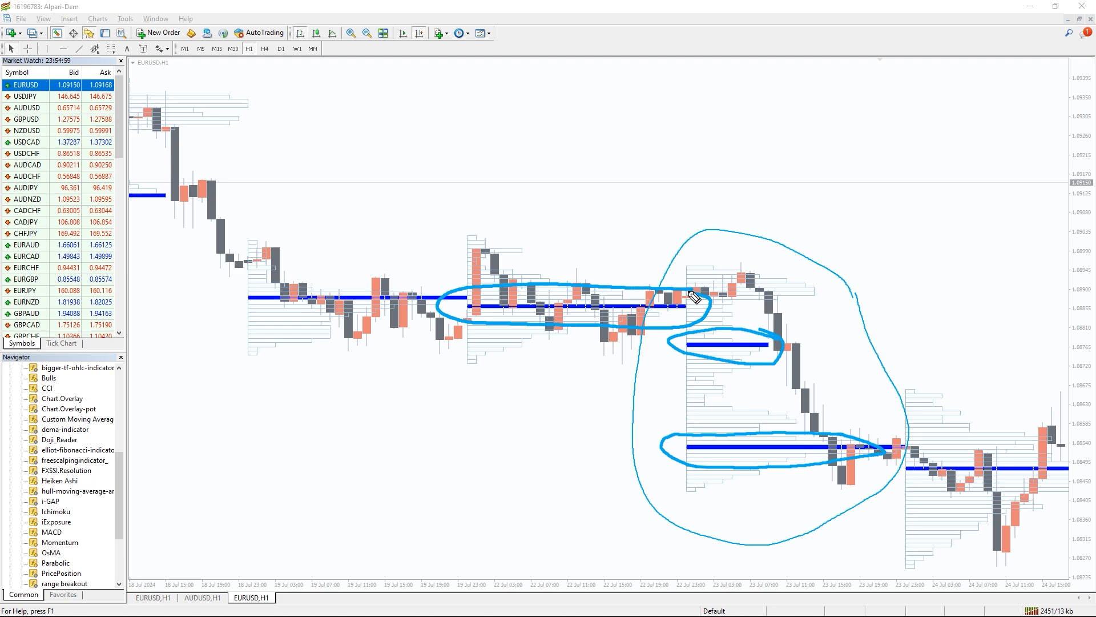
{"action": "mouse_move", "coordinate": [489, 258]}
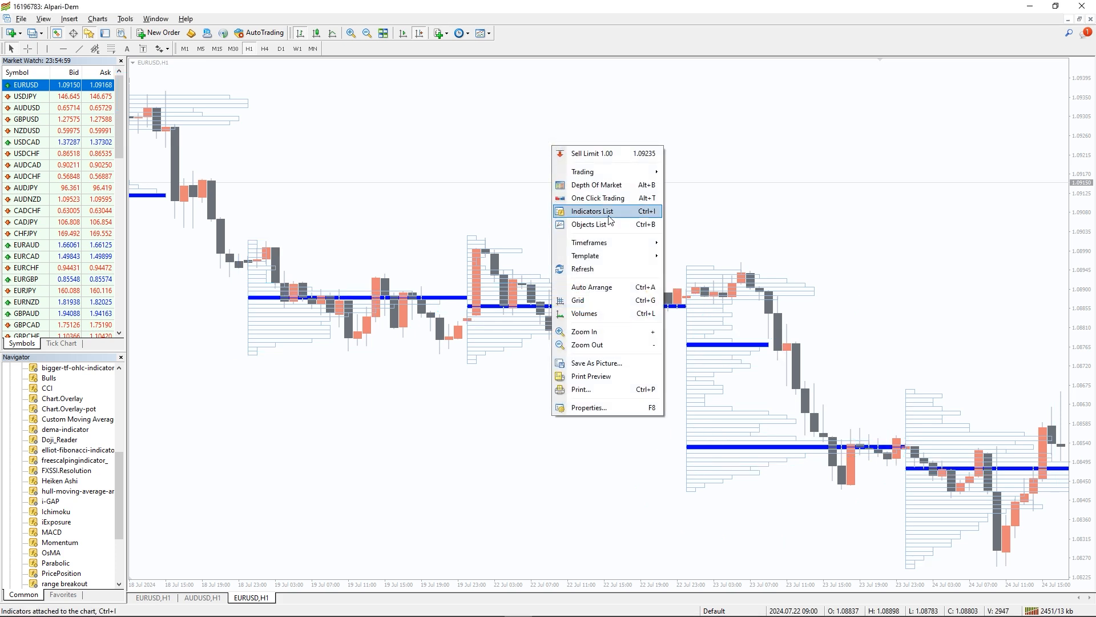
Change tpo-volume's RangePeriod from 1440 to 60 and pick a new HGColor
{"action": "left_click", "coordinate": [593, 211]}
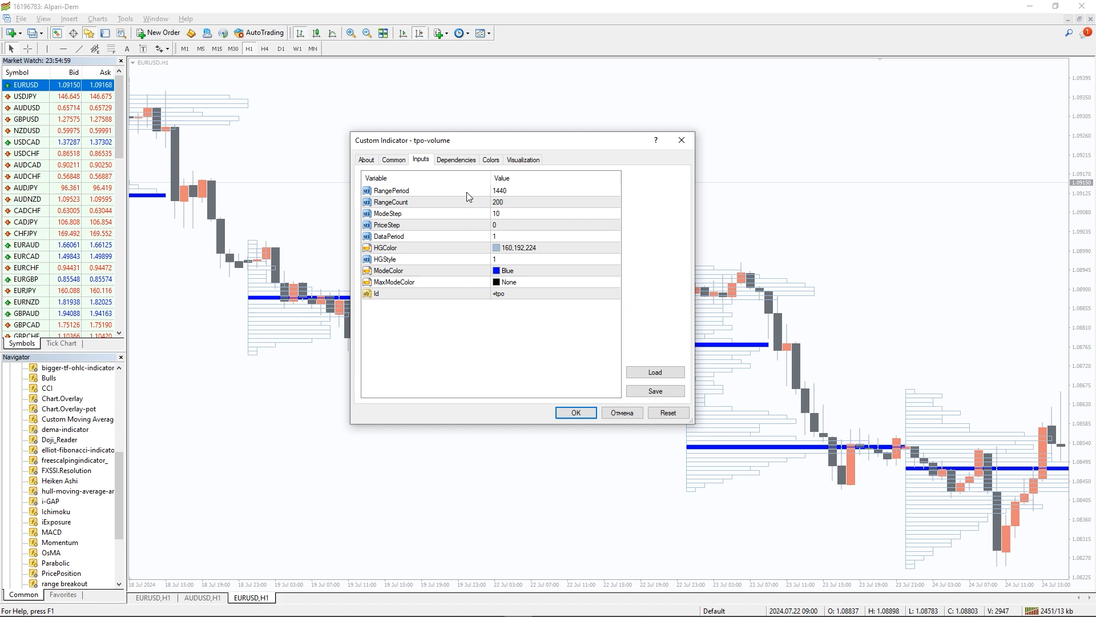
{"action": "left_click", "coordinate": [545, 190]}
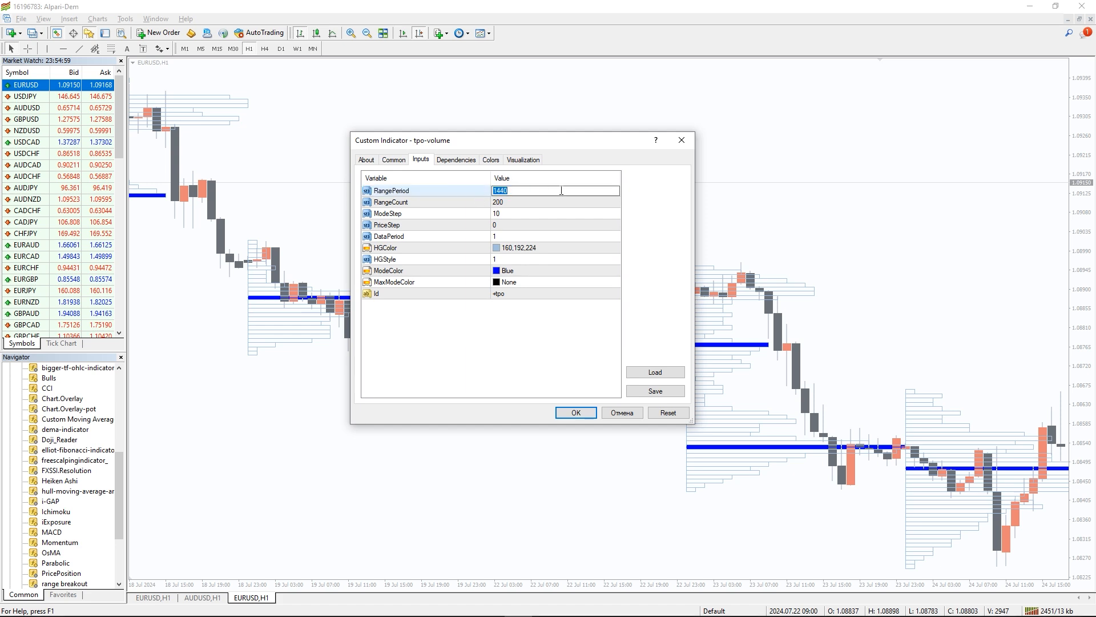
{"action": "type", "text": "60"}
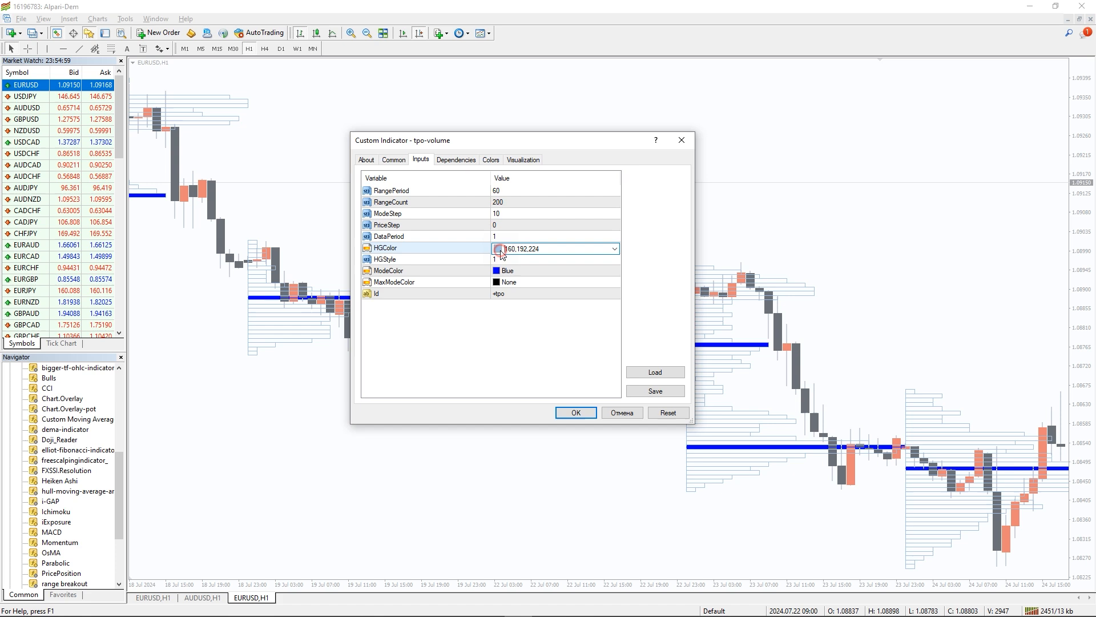
{"action": "left_click", "coordinate": [613, 248]}
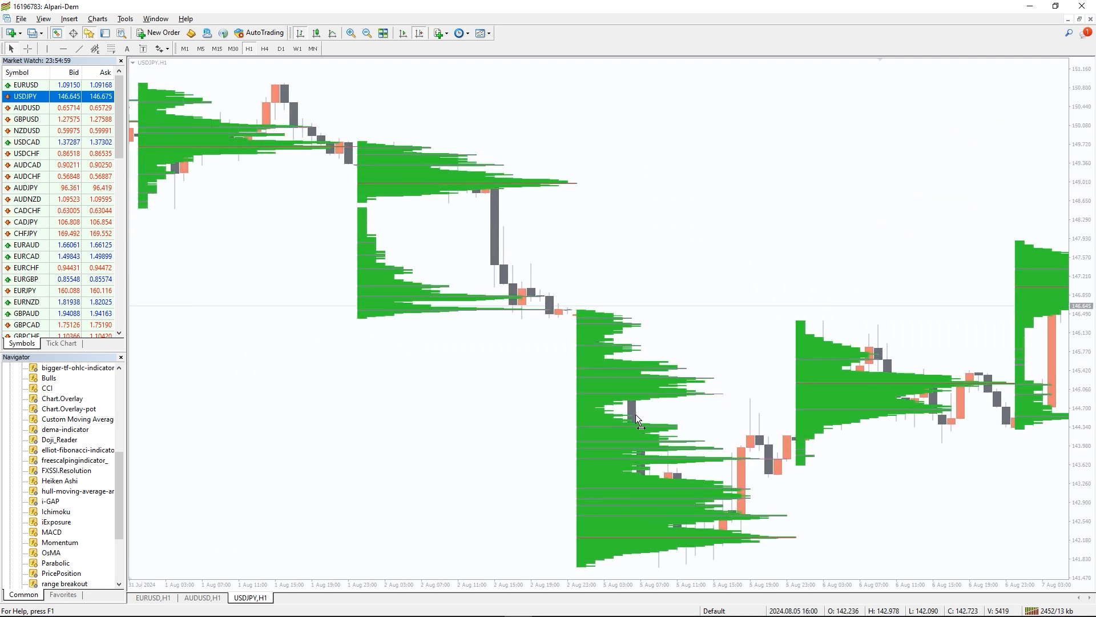
Scroll the USDJPY H1 chart left through the green tpo-volume profiles
{"action": "scroll", "scroll_direction": "left", "scroll_amount": 3}
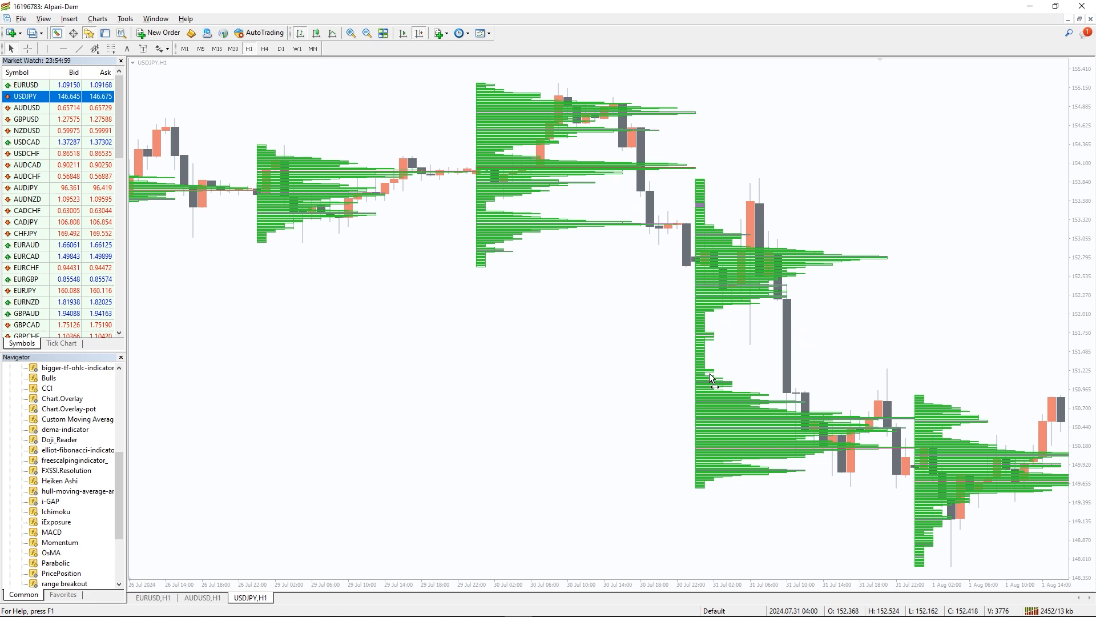